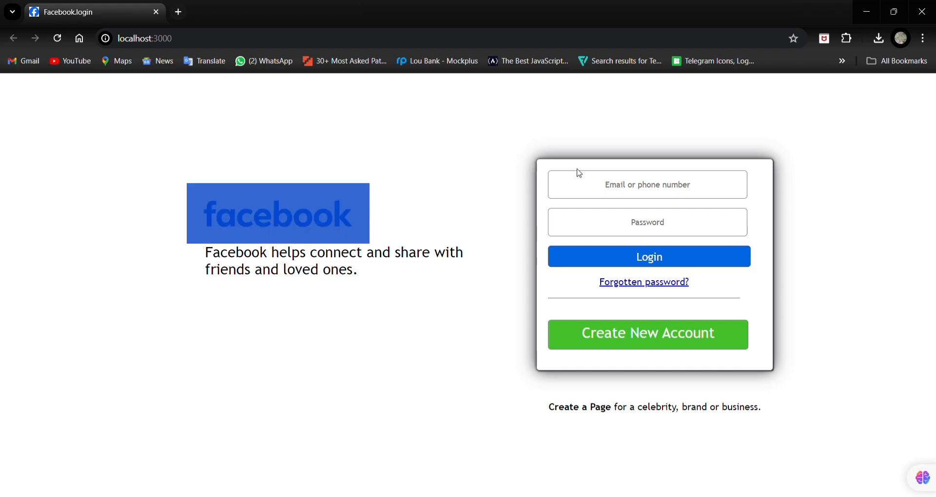
# Enter an email and password in the fake Facebook login form and submit it.
pyautogui.write('ty')
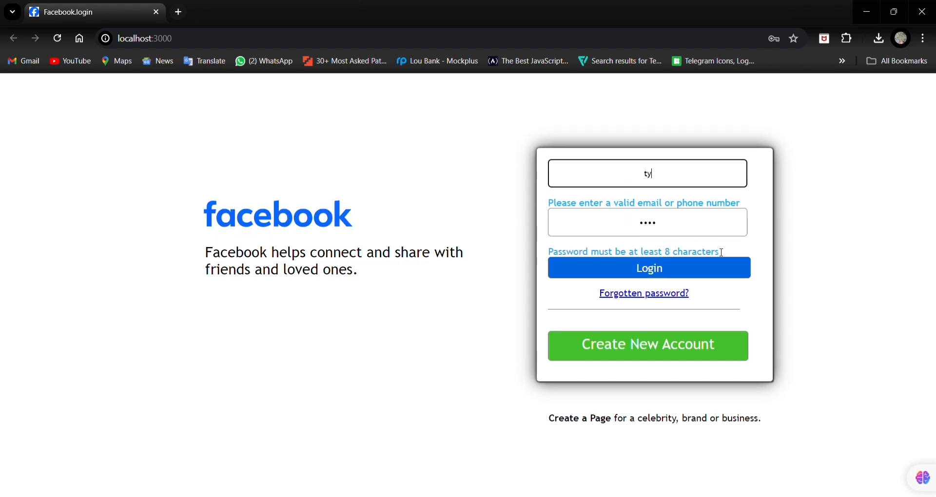
pyautogui.doubleClick(643, 203)
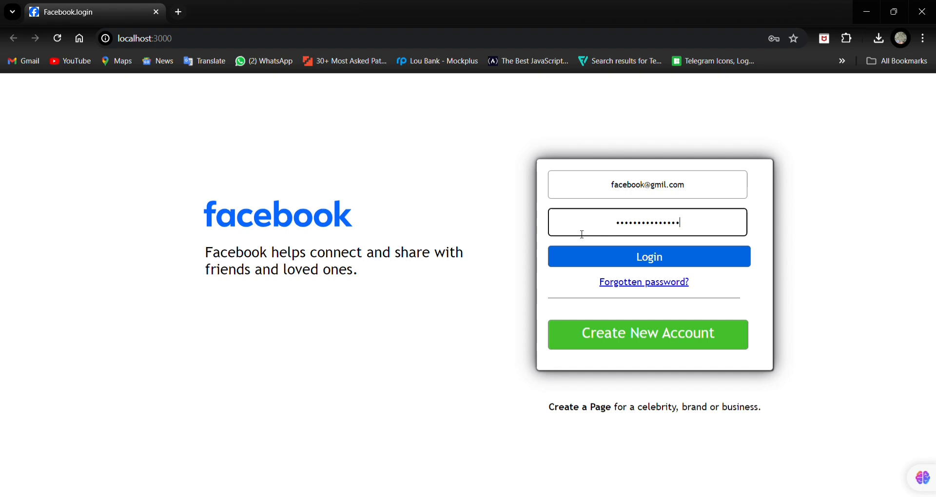
pyautogui.click(176, 13)
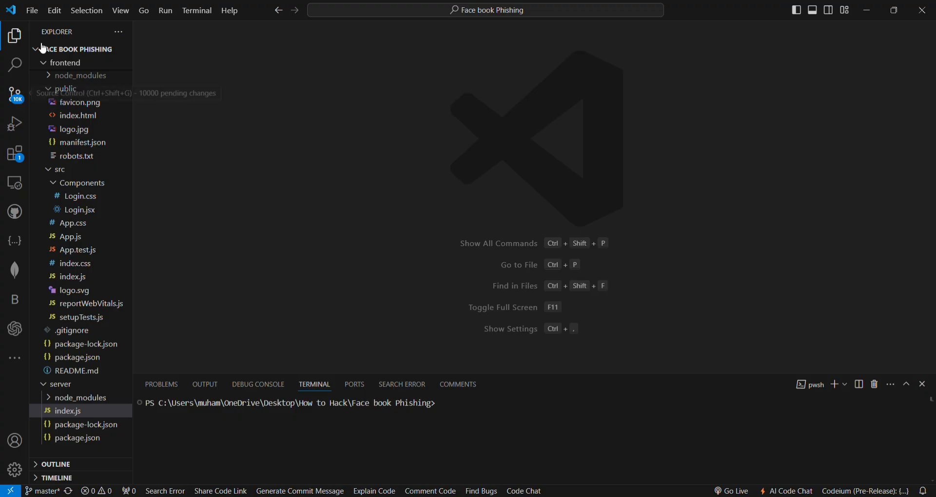
# Review src/Components/Login.jsx in the Explorer, then move to server/index.js.
pyautogui.click(66, 88)
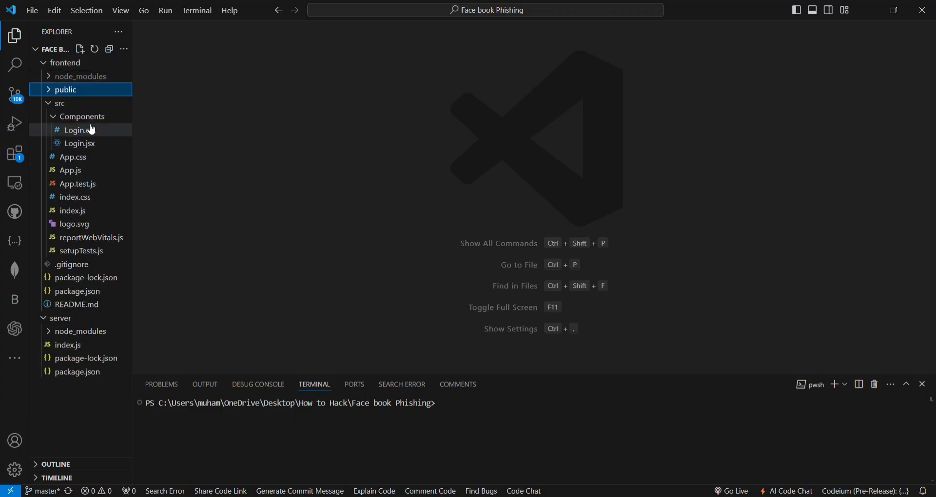
pyautogui.doubleClick(80, 144)
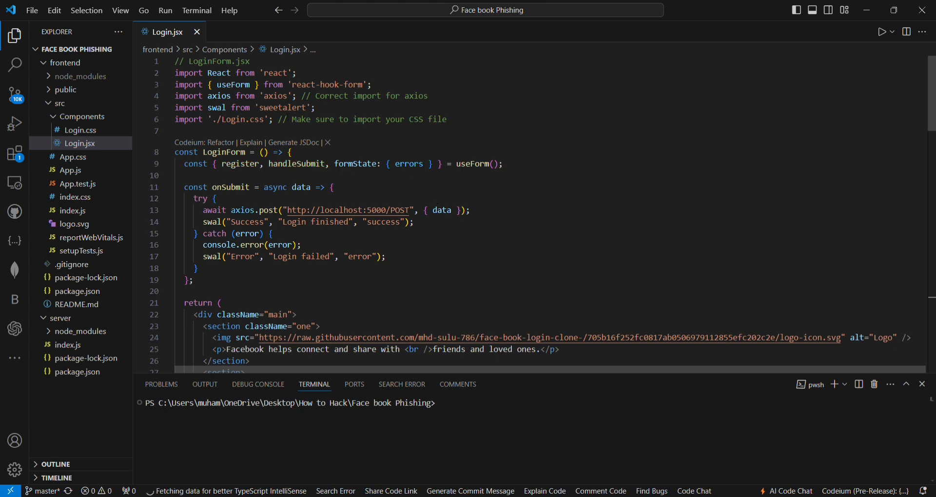
pyautogui.scroll(-3)
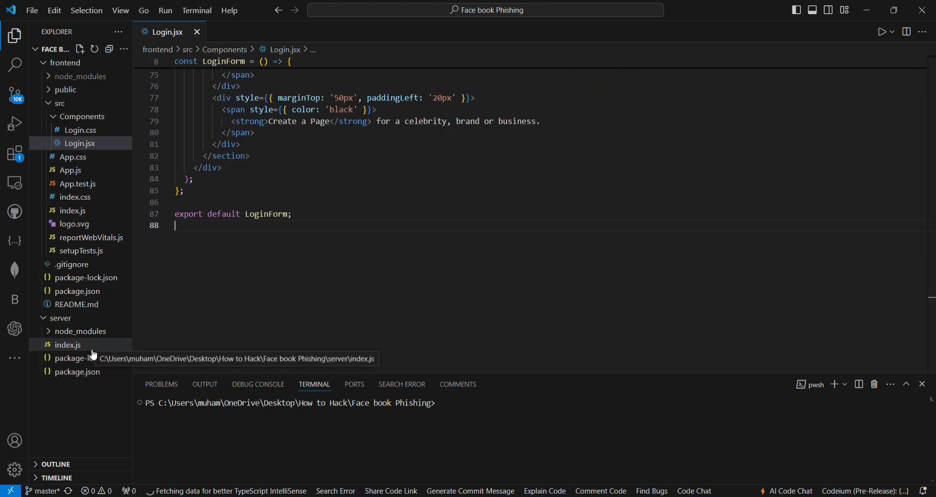
pyautogui.click(69, 345)
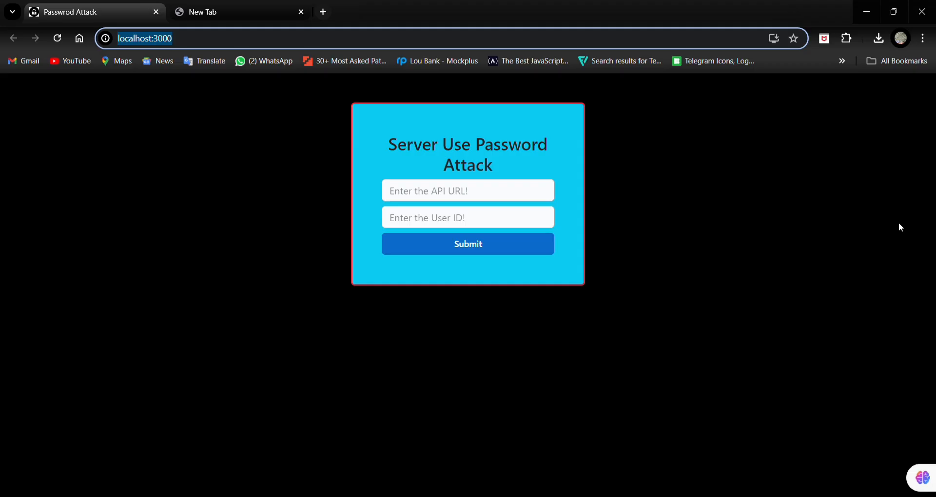
pyautogui.write('http://localhost:3000/login')
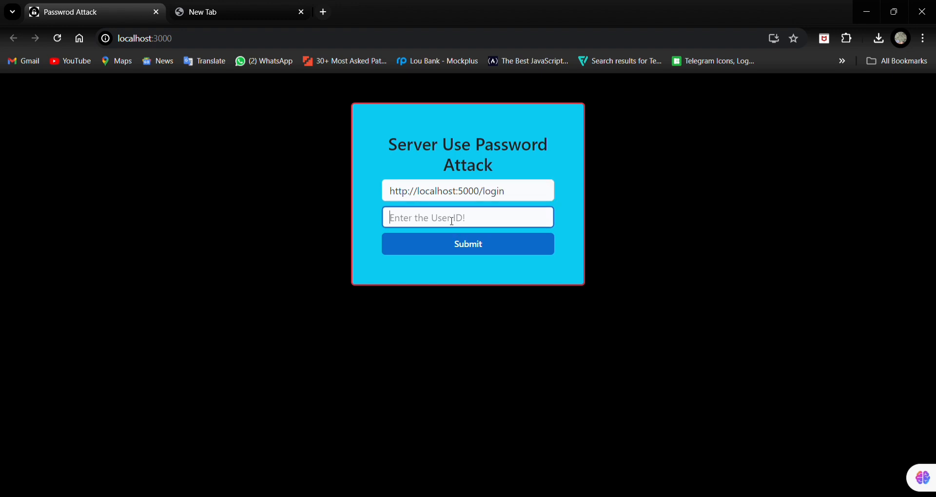
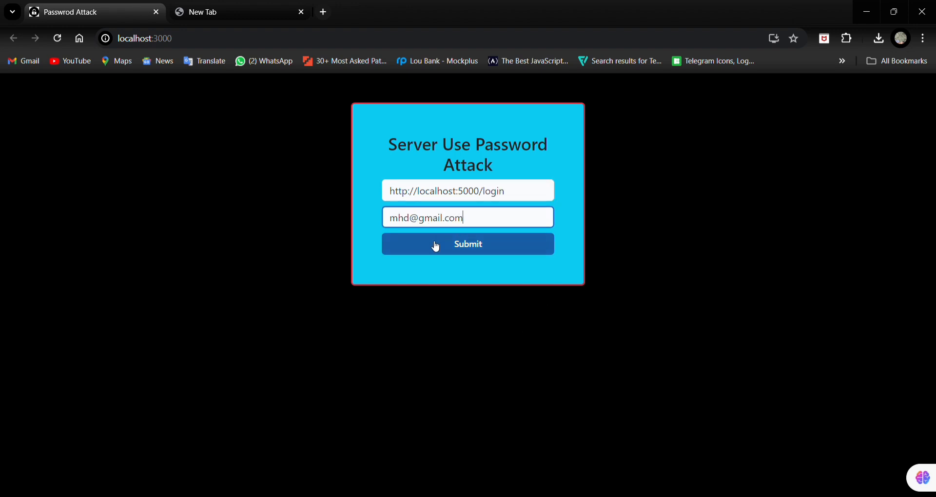
pyautogui.click(468, 244)
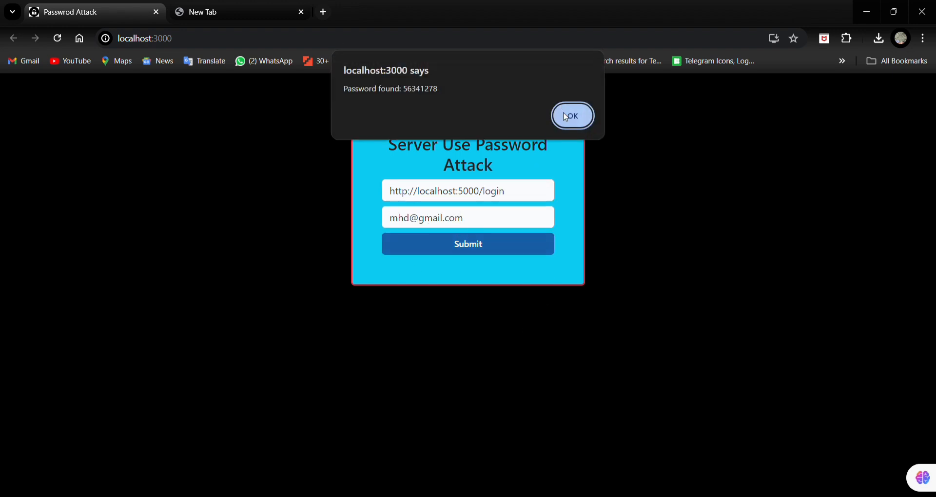
pyautogui.click(572, 115)
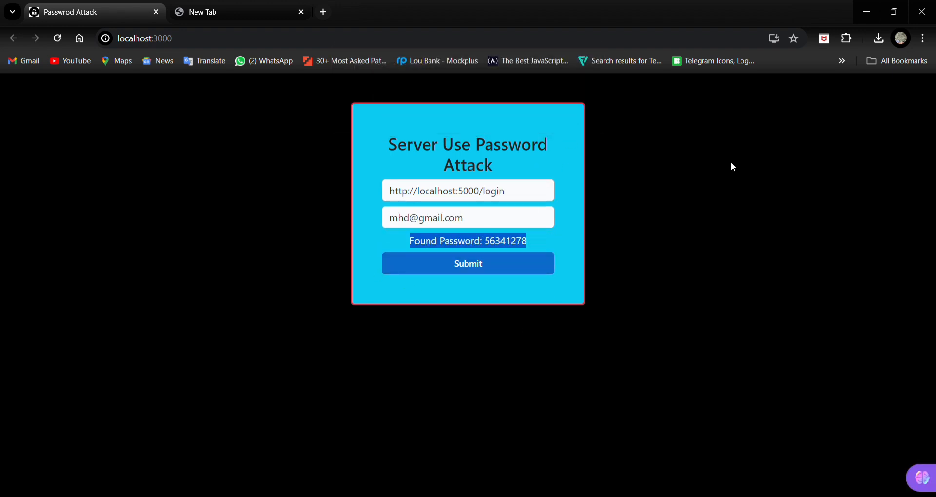